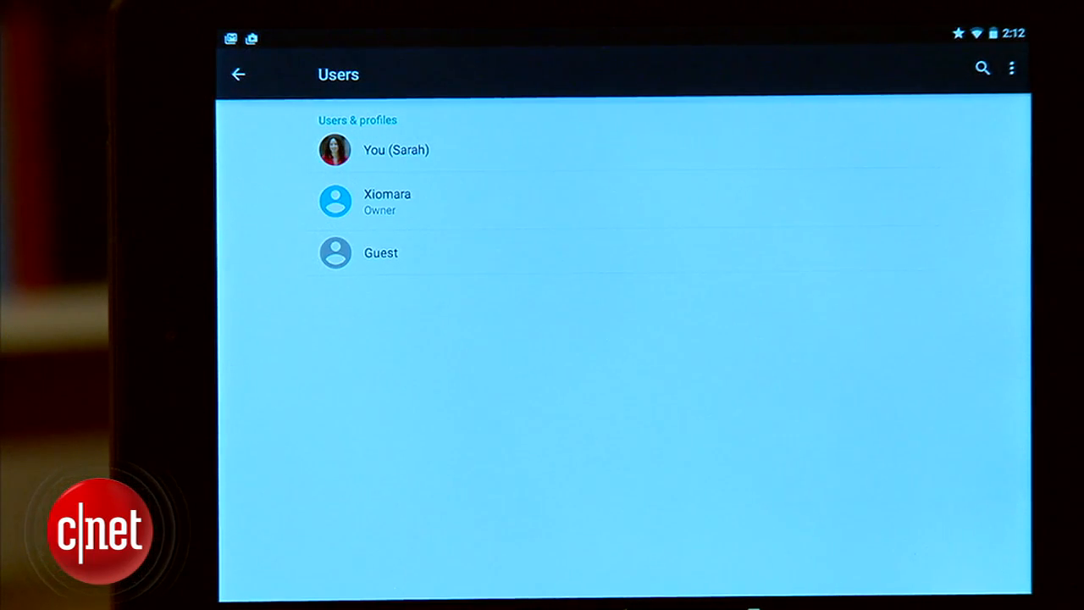
Step: Resume the existing guest session and reach the Add account options in Settings > Accounts
left_click(238, 73)
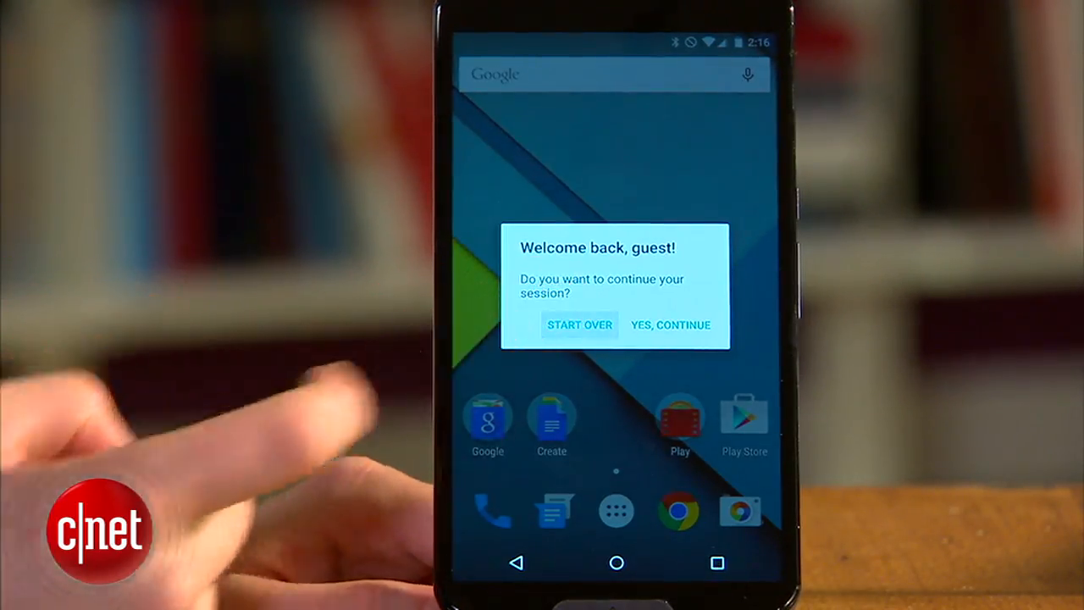
left_click(579, 324)
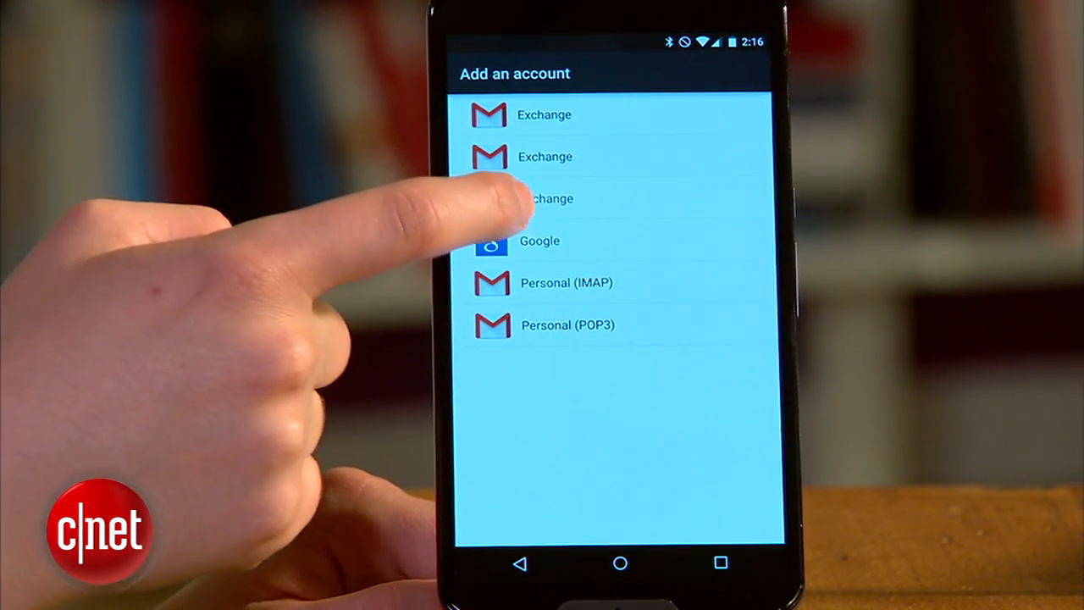
left_click(539, 241)
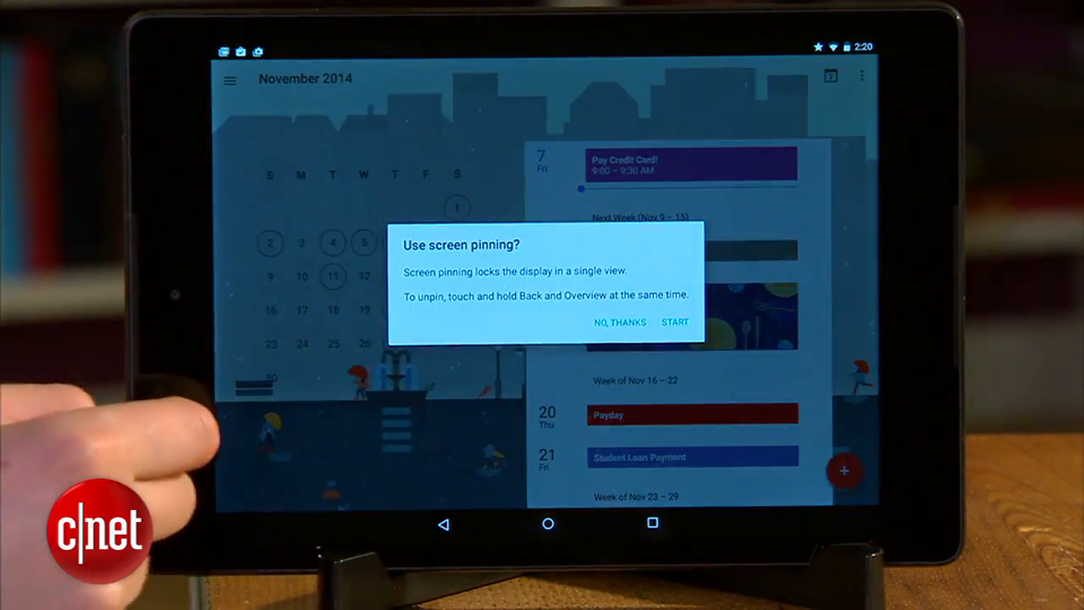
Step: Start screen pinning on the November 2014 Google Calendar
left_click(620, 322)
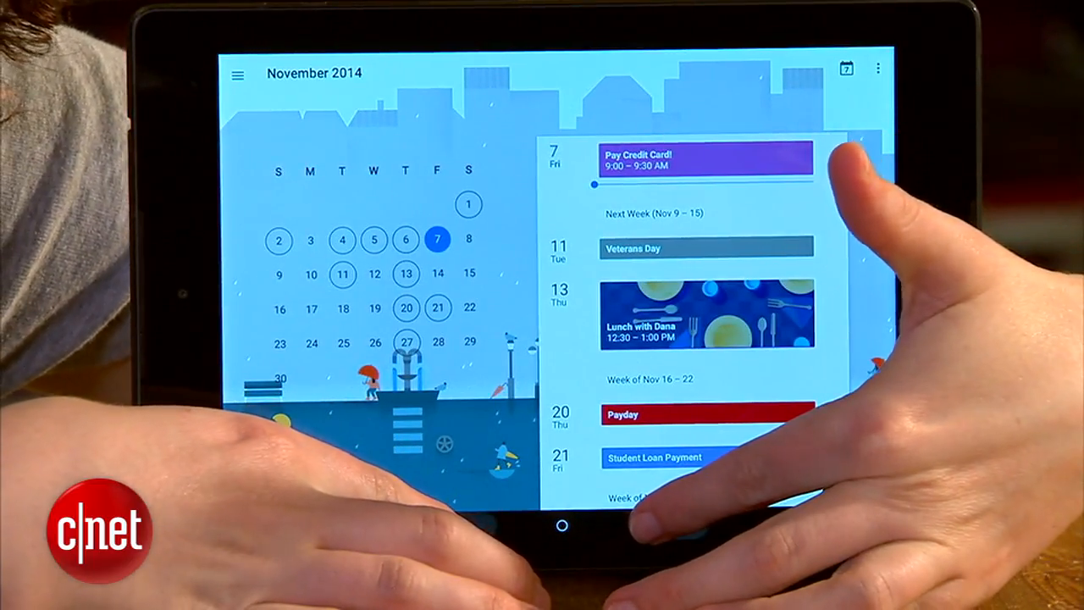
Step: Reopen the pinning prompt and turn on 'Ask for unlock pattern before unpinning'
left_click(559, 534)
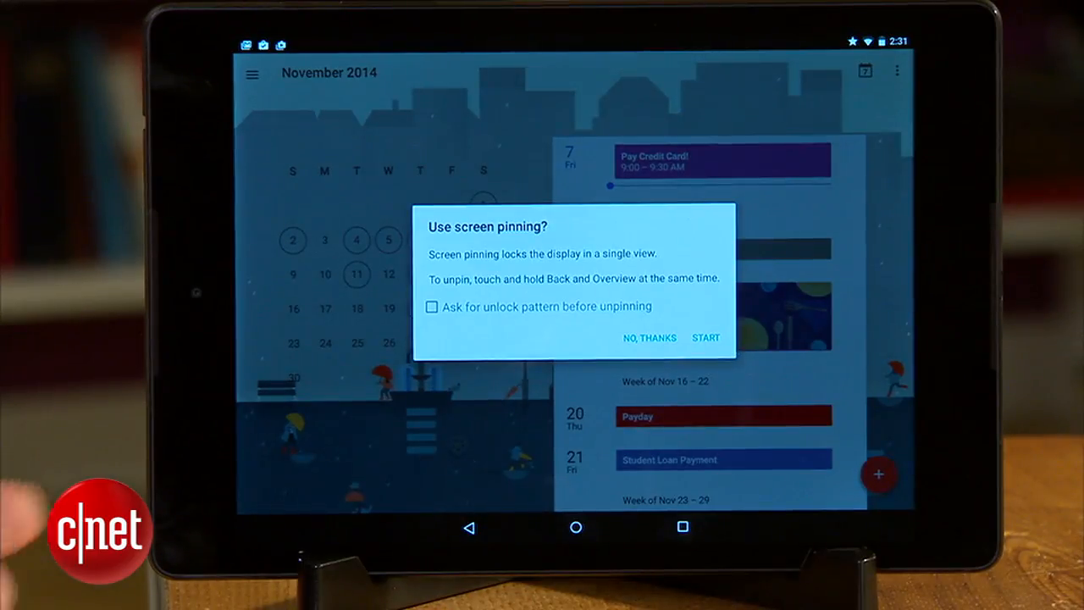
left_click(432, 306)
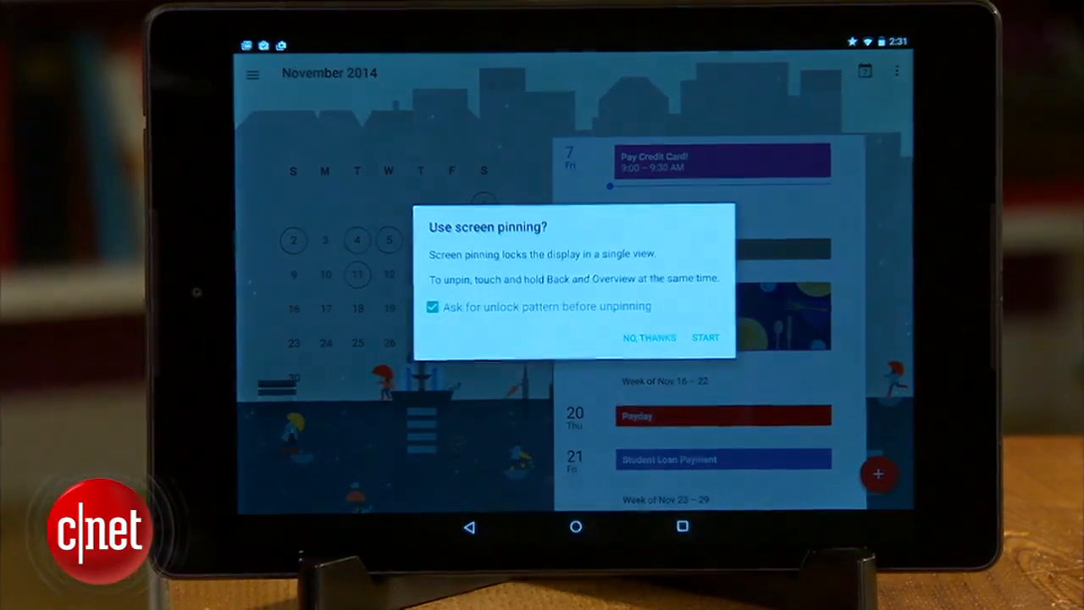